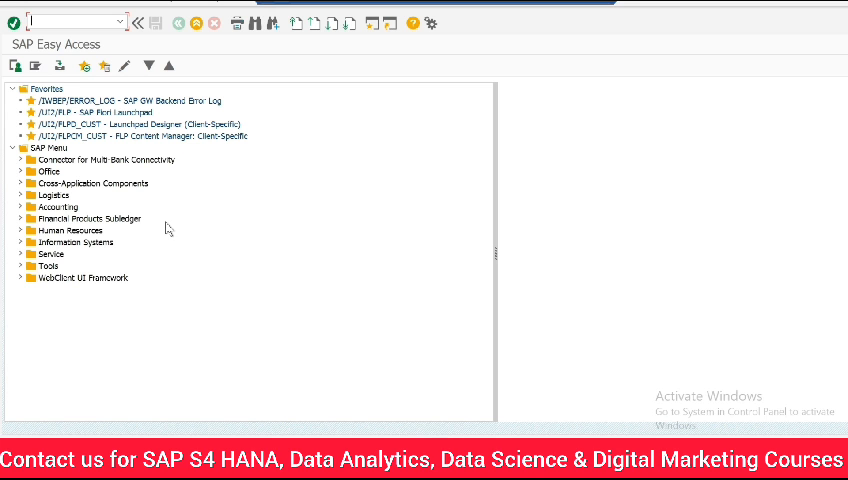
- Launch the Customizing Implementation Guide with transaction SPRO
{"action": "type", "text": "SPRO"}
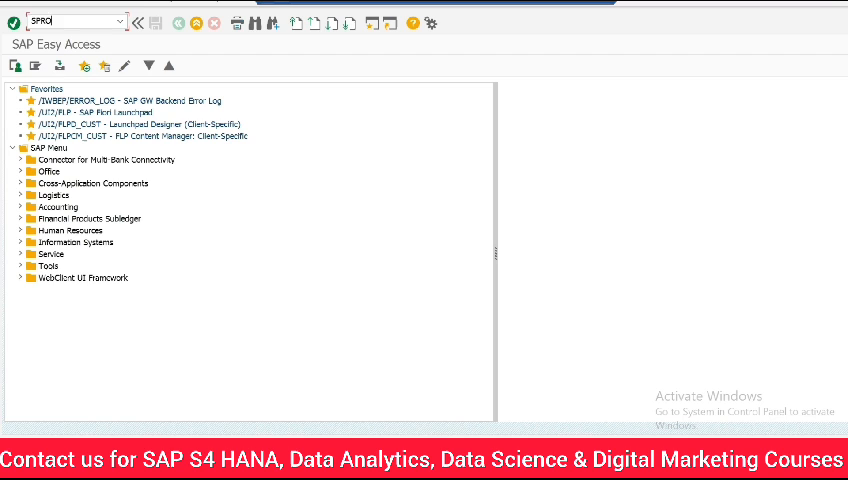
{"action": "key", "text": "Enter"}
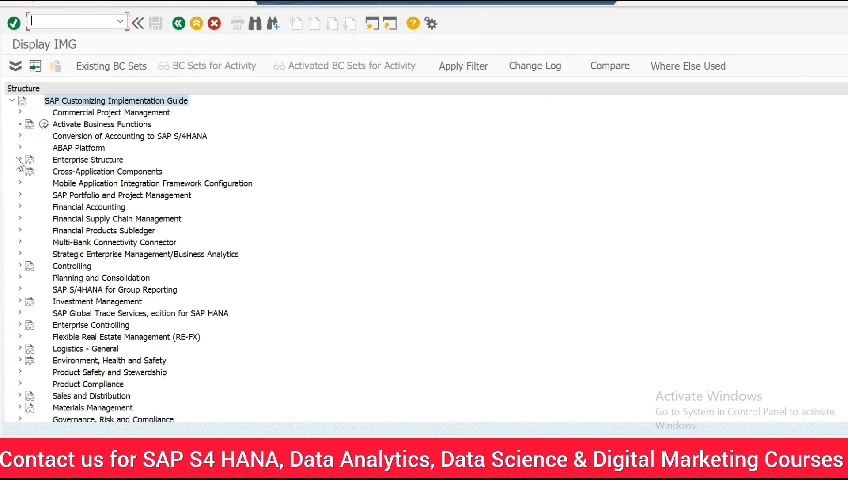
- Navigate Enterprise Structure > Definition > Materials Management to Maintain Storage Location
{"action": "left_click", "coordinate": [20, 159]}
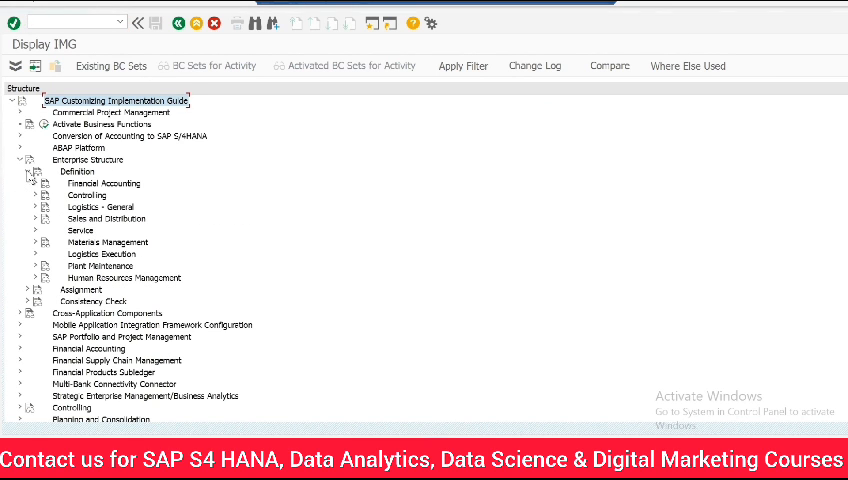
{"action": "left_click", "coordinate": [35, 242]}
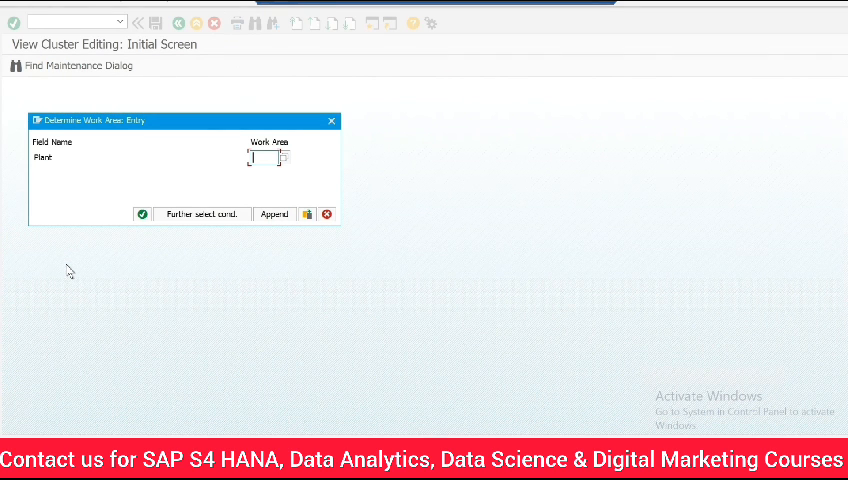
- Enter plant PMC1 as the work area and confirm to list its storage locations
{"action": "type", "text": "P"}
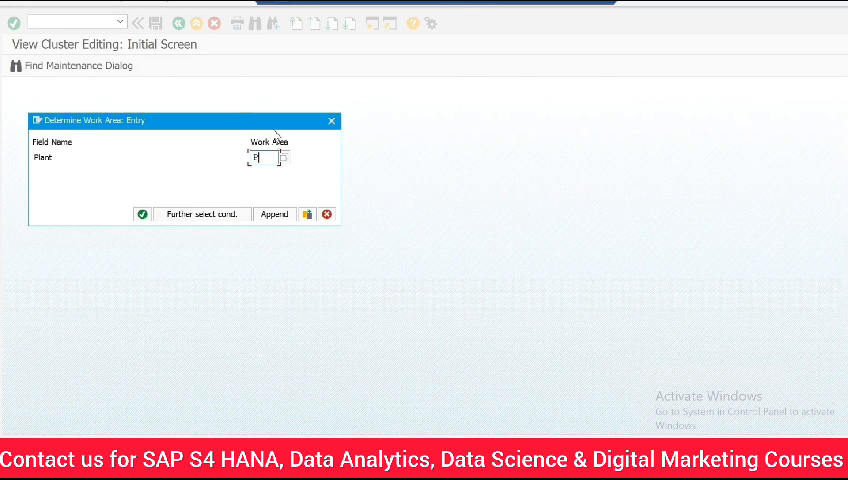
{"action": "type", "text": "PMC1"}
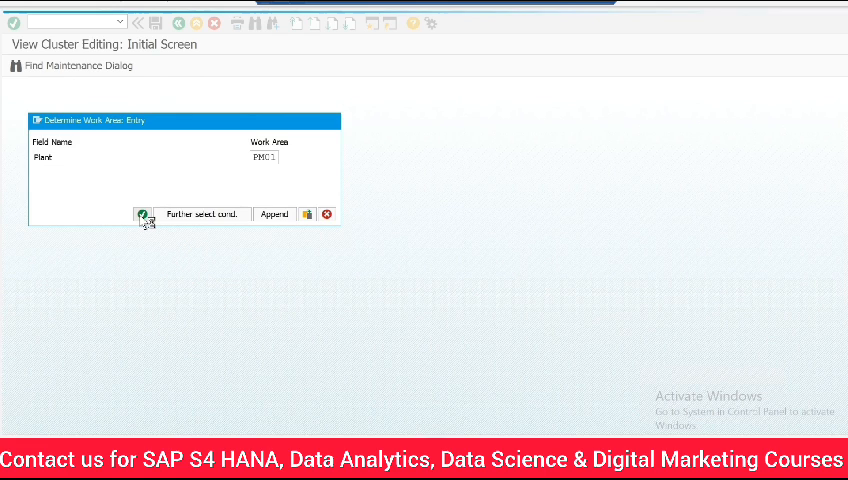
{"action": "left_click", "coordinate": [141, 214]}
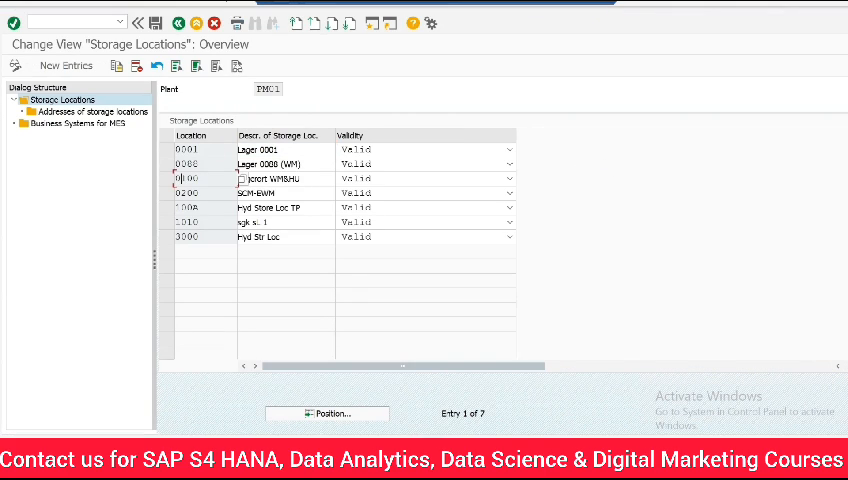
- Add a new entry with storage location PMS1 and description 'Viman Nagar'
{"action": "left_click", "coordinate": [66, 65]}
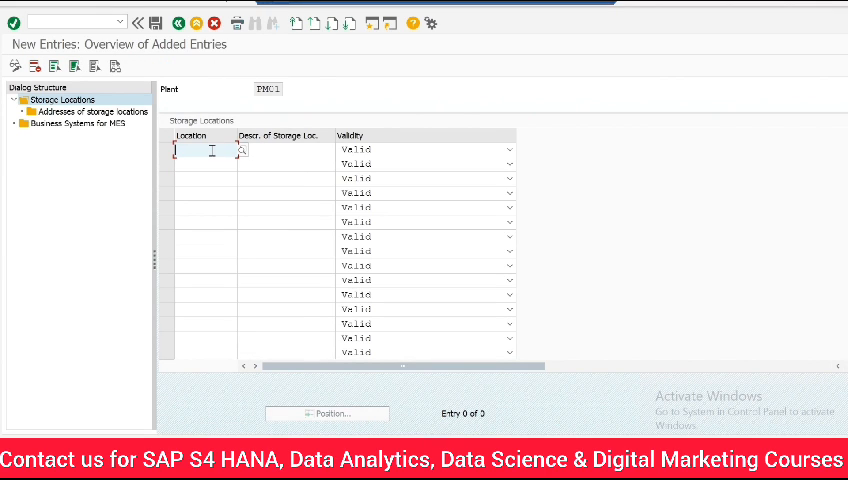
{"action": "type", "text": "PM"}
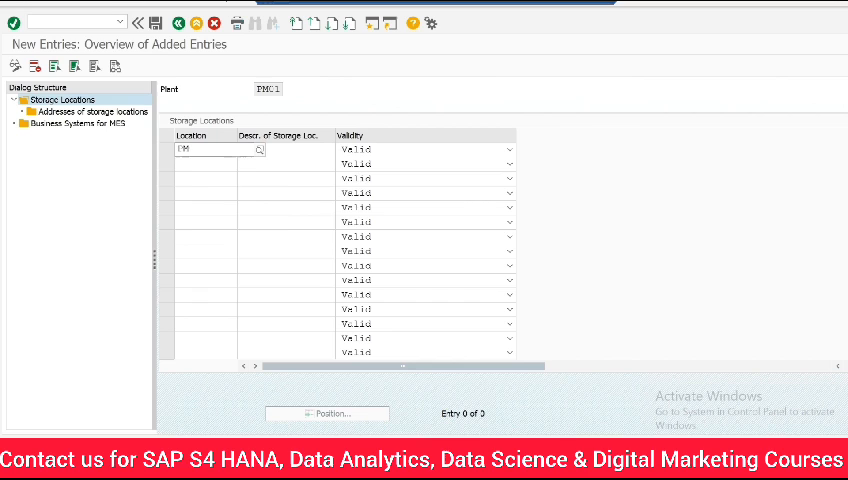
{"action": "type", "text": "S1"}
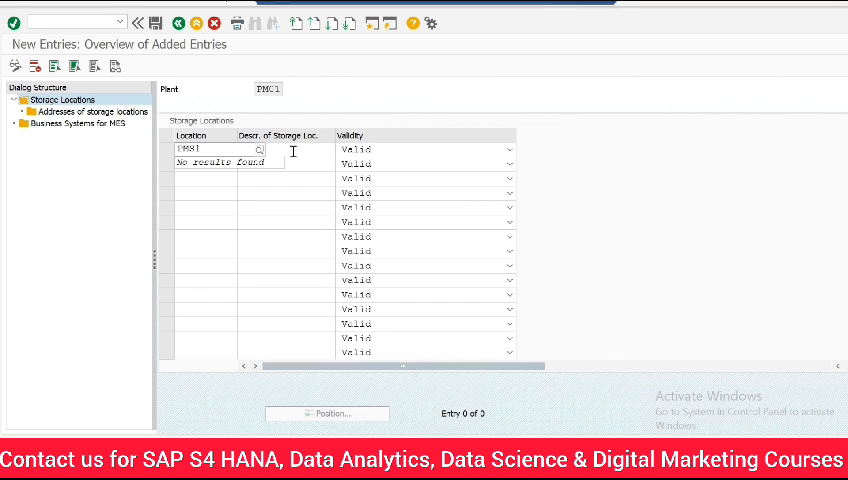
{"action": "left_click", "coordinate": [280, 152]}
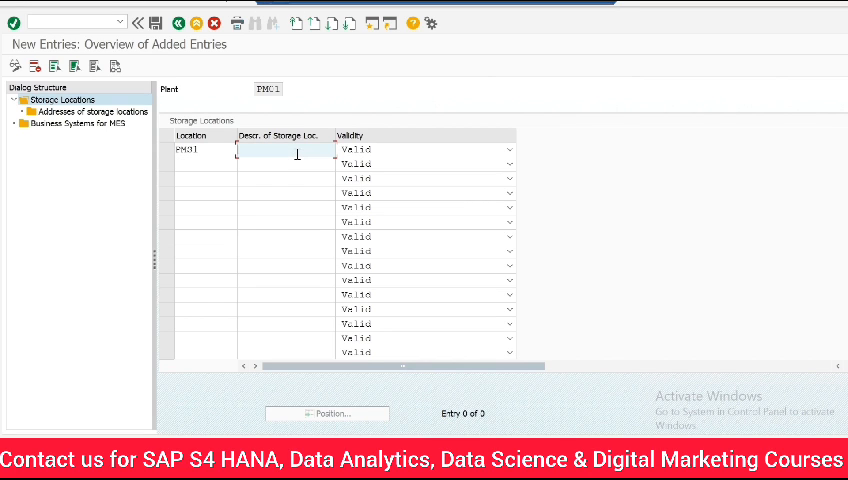
{"action": "type", "text": "Viman"}
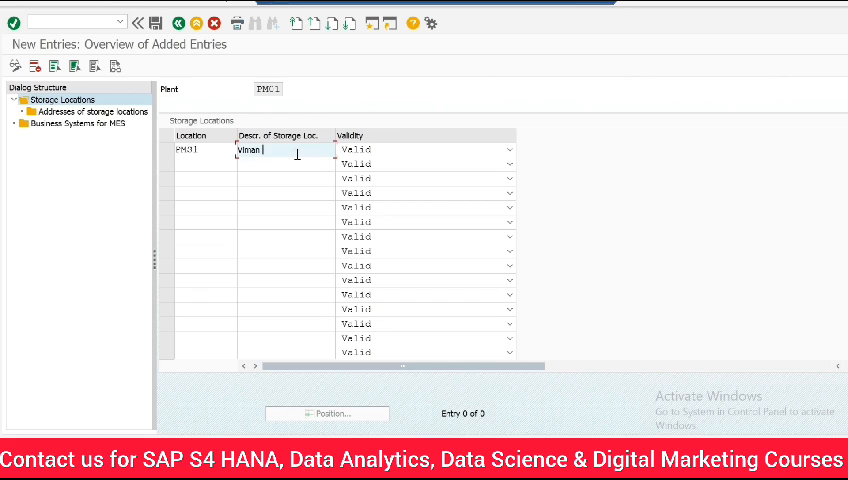
{"action": "type", "text": "Nagar"}
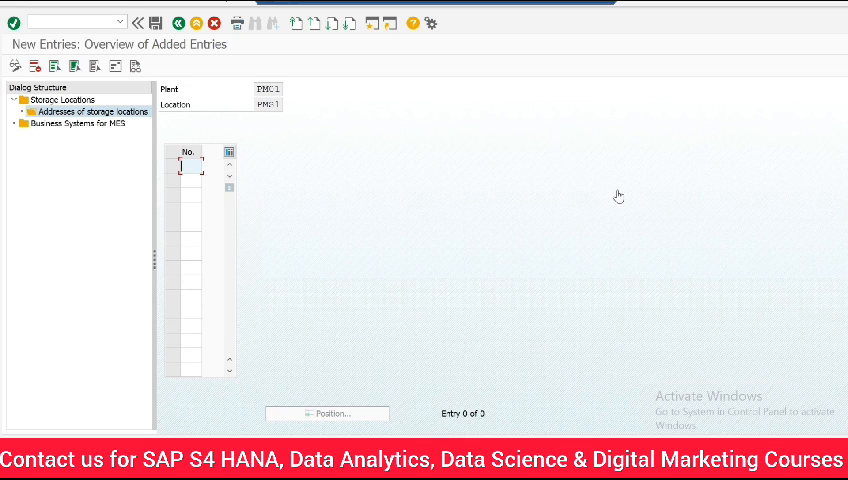
{"action": "mouse_move", "coordinate": [498, 160]}
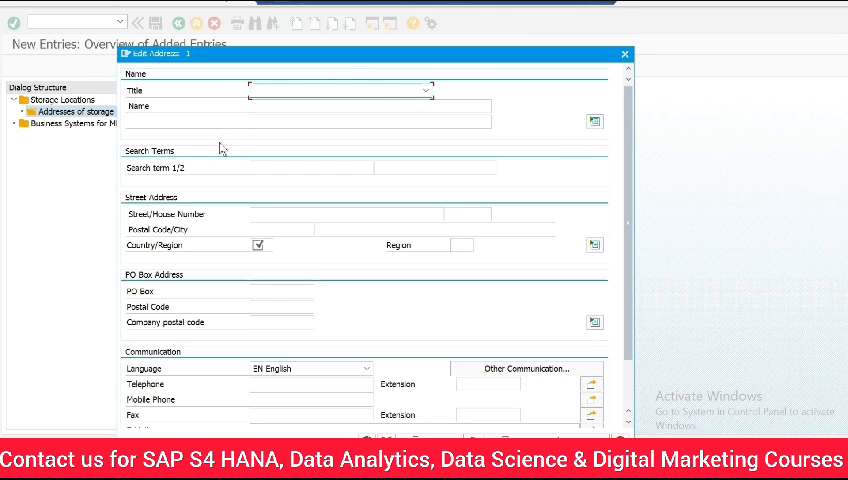
- Enter address name 'Storage Location - Viman Nagar', search term 'Storage' and street 'Block 4'
{"action": "left_click", "coordinate": [300, 110]}
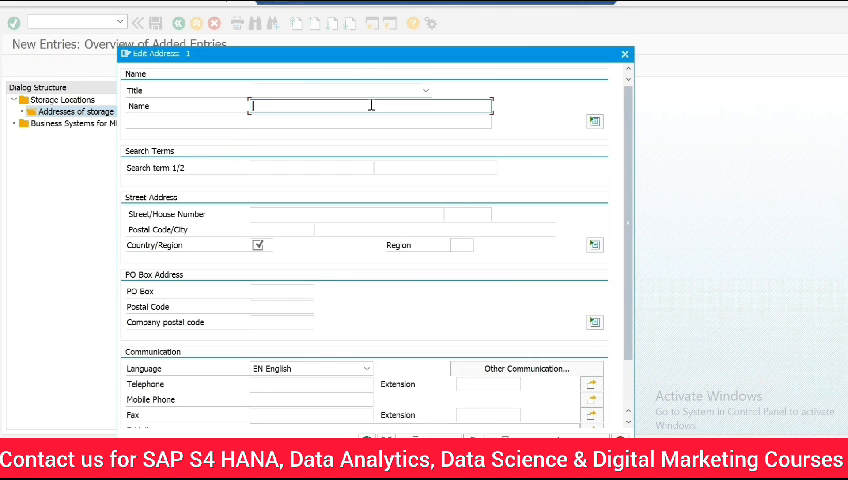
{"action": "type", "text": "s"}
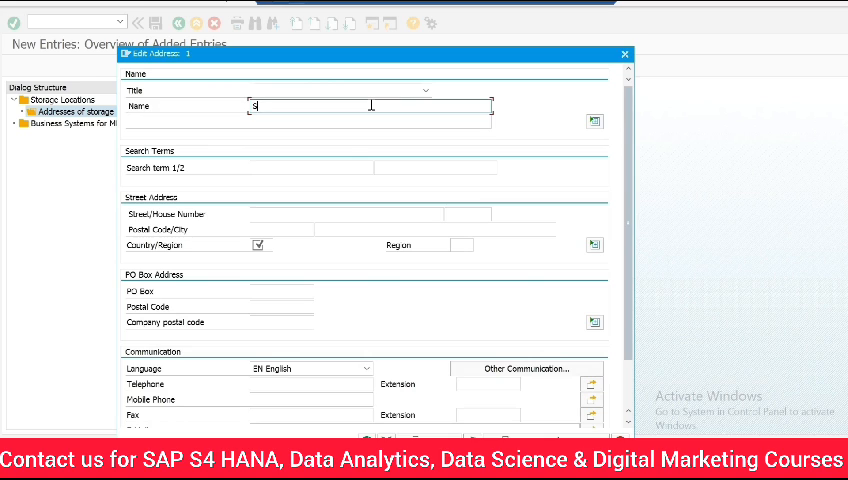
{"action": "type", "text": "Storage Location -"}
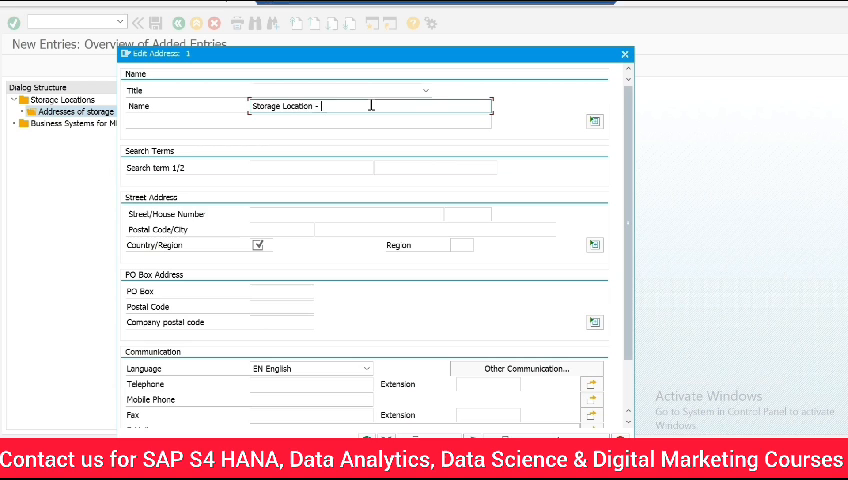
{"action": "type", "text": "Viman Nagar"}
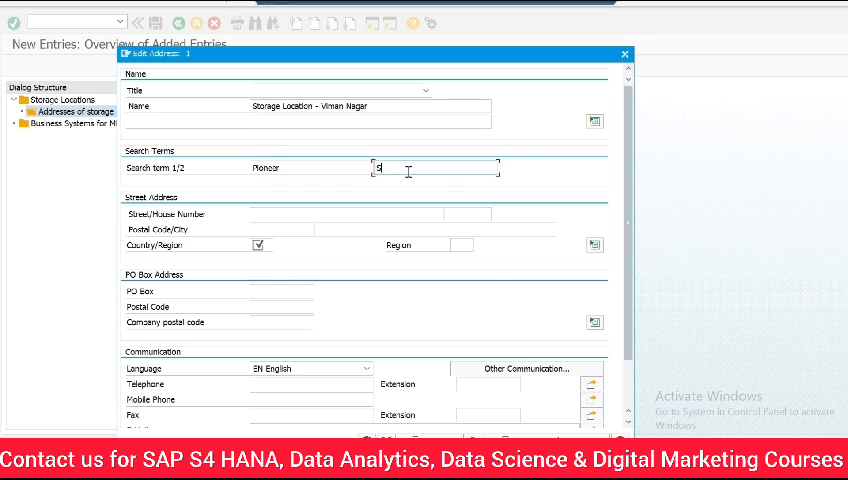
{"action": "type", "text": "Storage"}
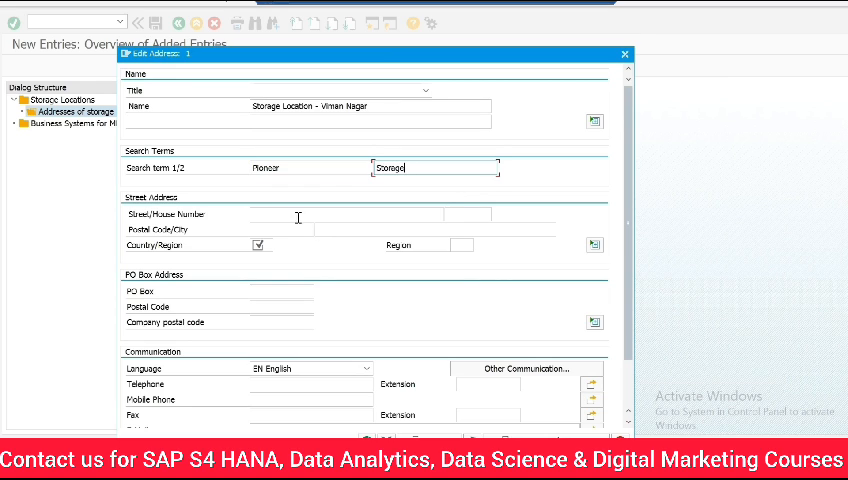
{"action": "type", "text": "Block 4, Viman Na"}
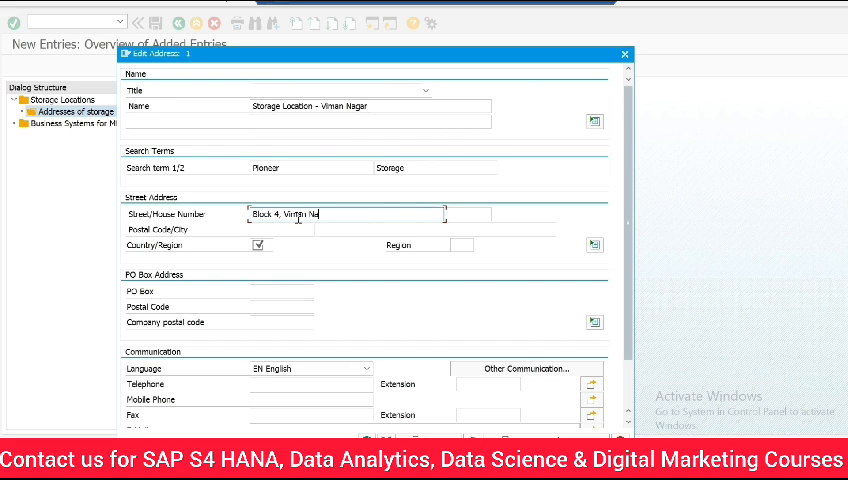
- Fill in postal code, city Pune and country IN, then confirm the address
{"action": "left_click", "coordinate": [278, 229]}
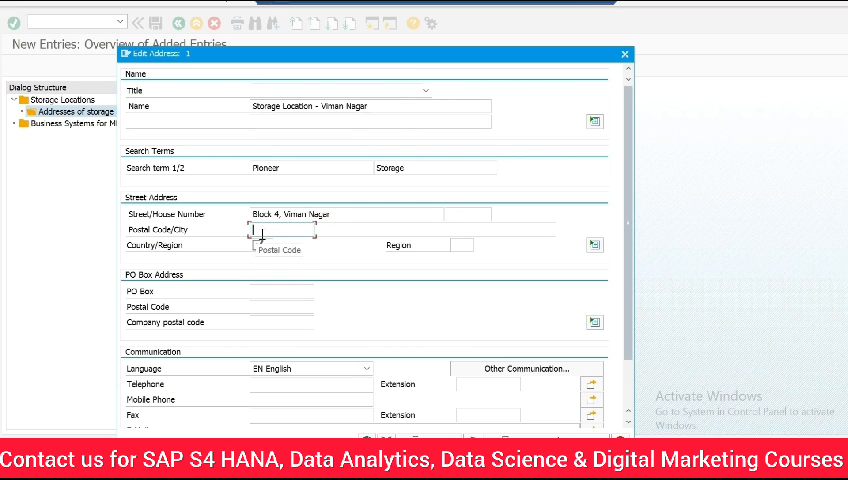
{"action": "type", "text": "411059"}
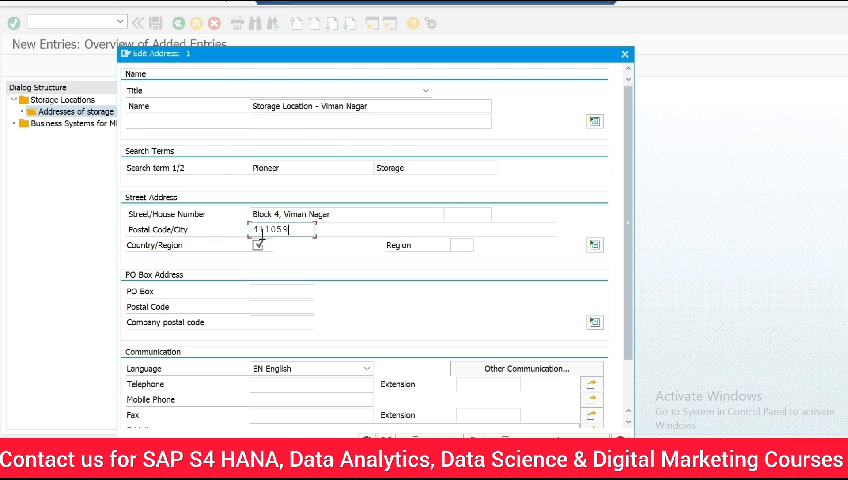
{"action": "type", "text": "111052"}
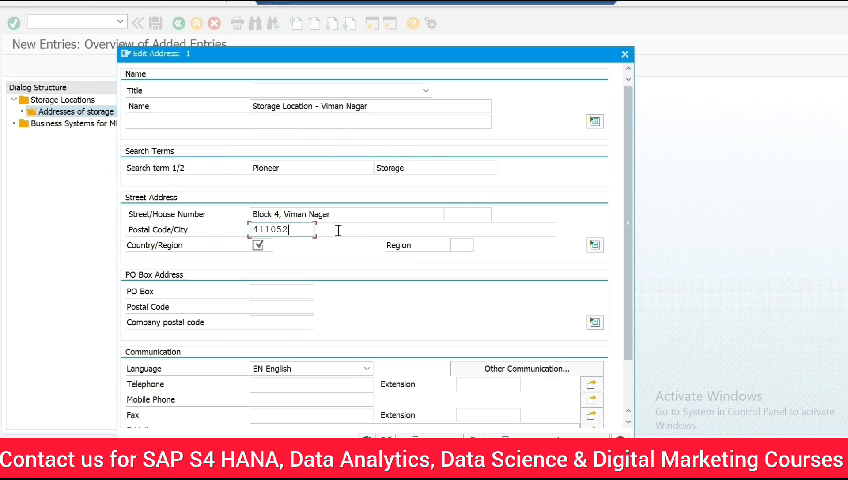
{"action": "type", "text": "Pune"}
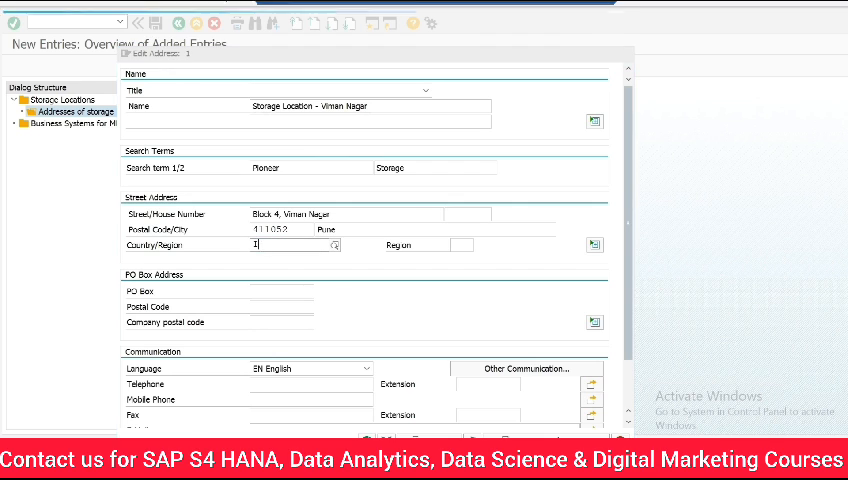
{"action": "type", "text": "IN"}
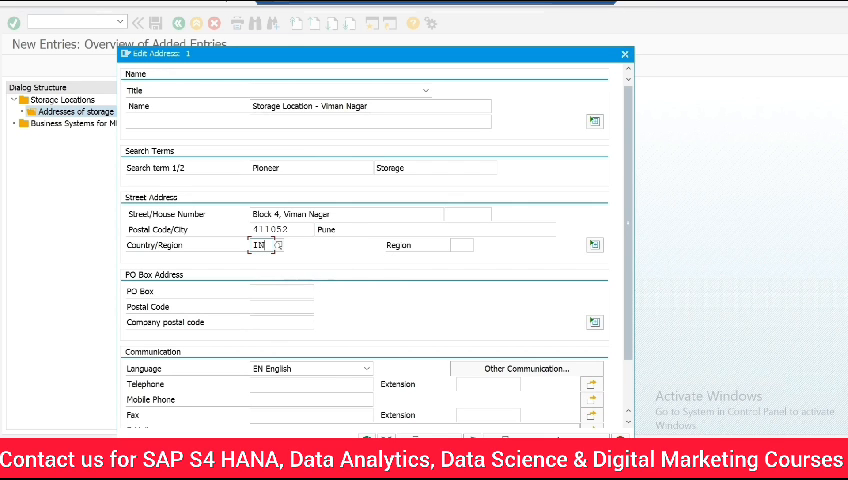
{"action": "left_click", "coordinate": [618, 50]}
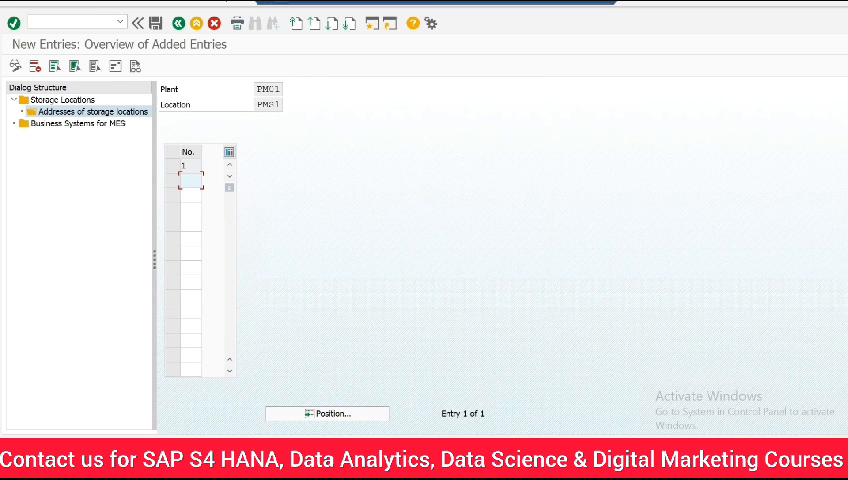
- Save the new storage location to customizing request A4HK904067
{"action": "left_click", "coordinate": [157, 22]}
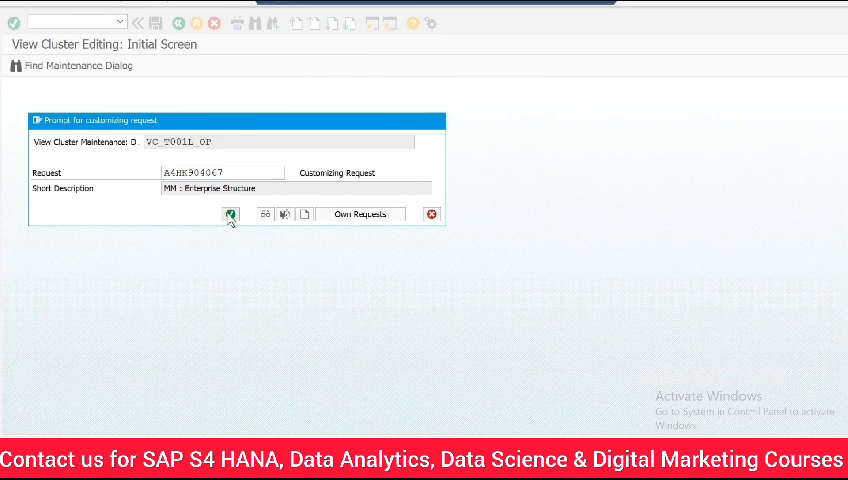
{"action": "left_click", "coordinate": [231, 214]}
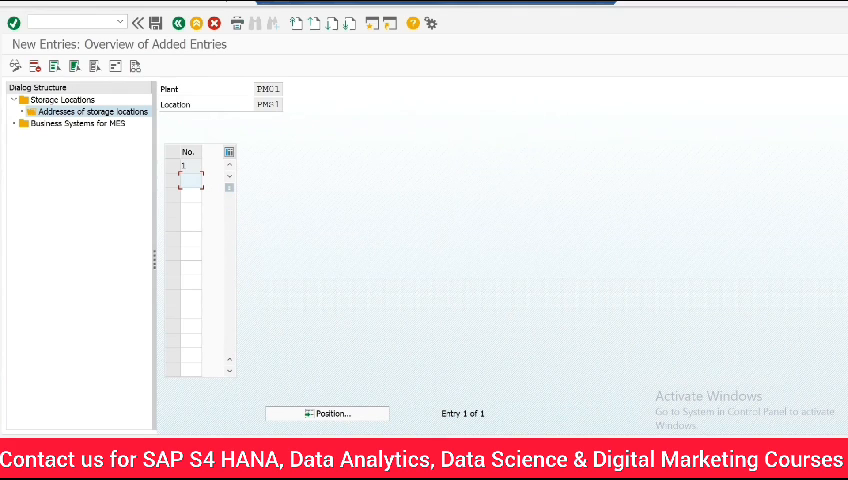
{"action": "mouse_move", "coordinate": [600, 146]}
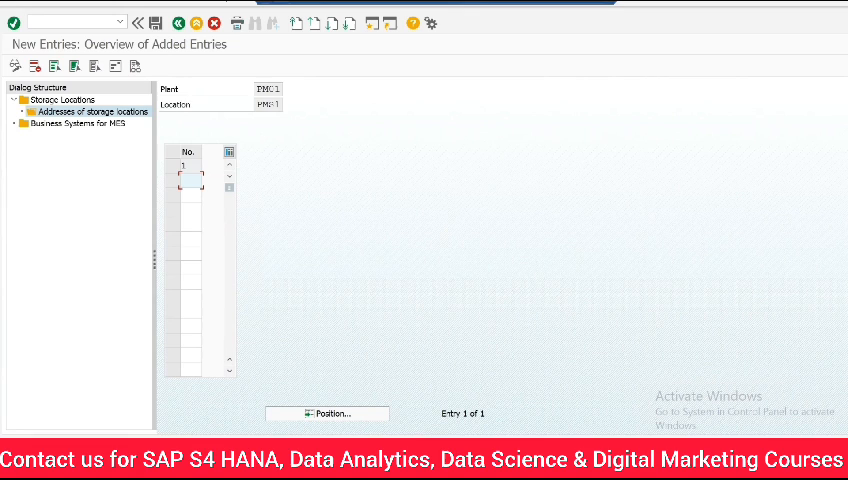
{"action": "mouse_move", "coordinate": [601, 146]}
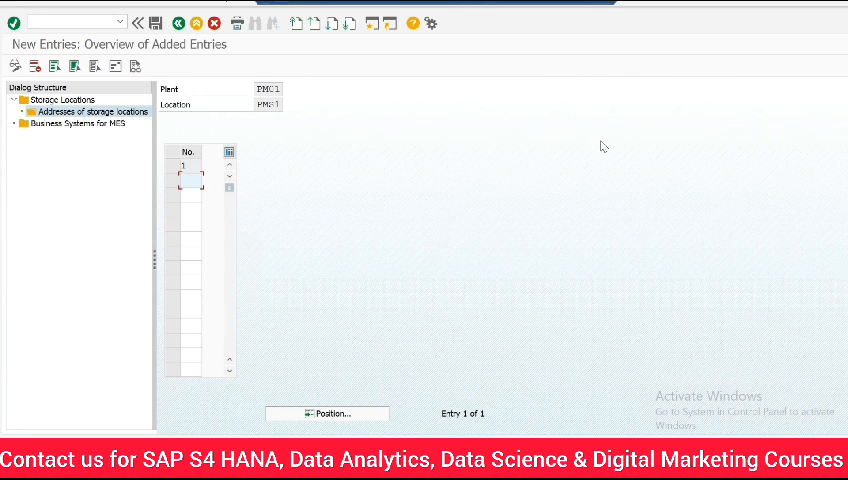